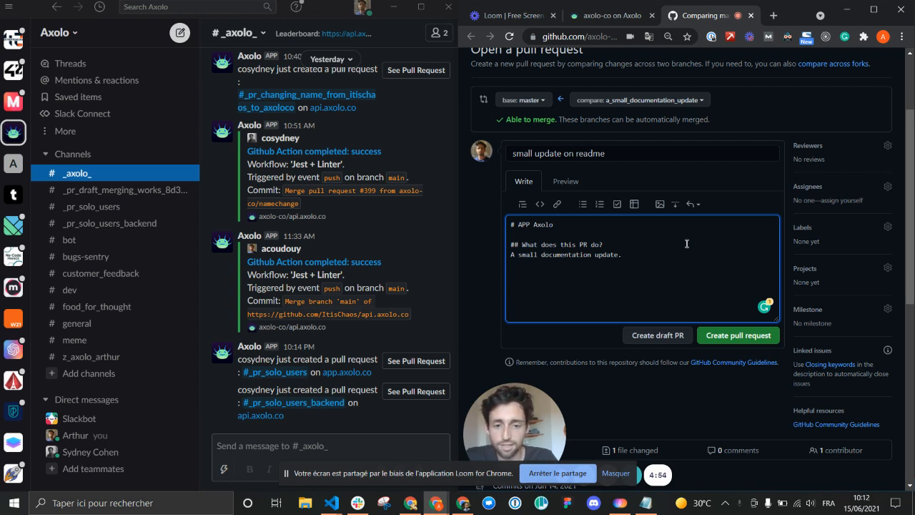
mouse_move(607, 269)
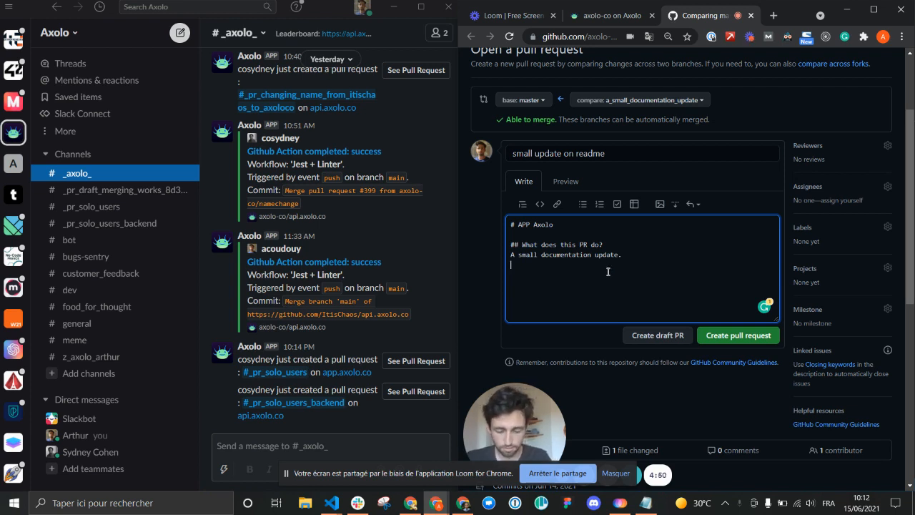
- Write 'Thanks Sydney for reviewing!' as the pull request description
text(Thanks Sydney)
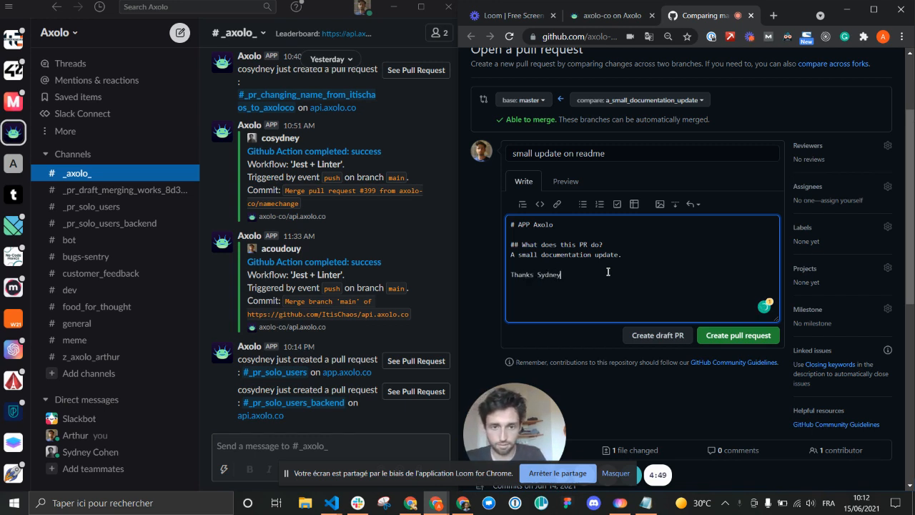
text(for)
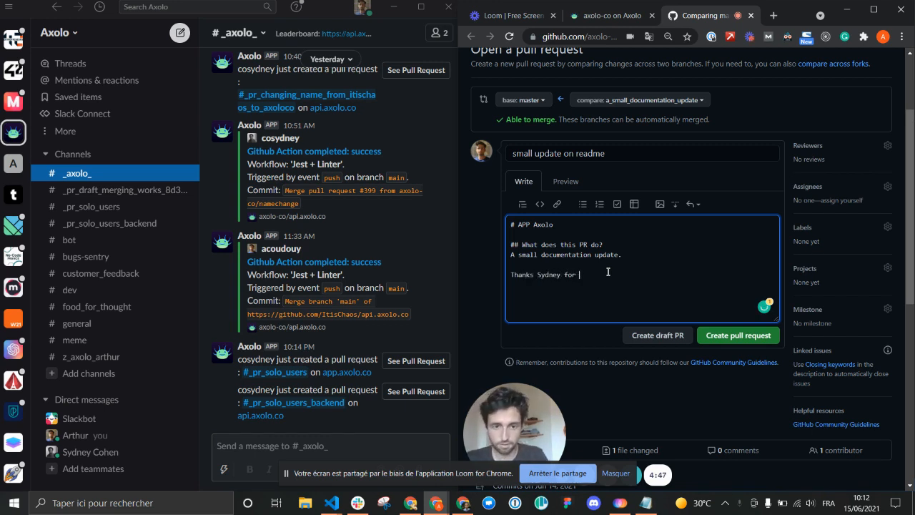
text(review)
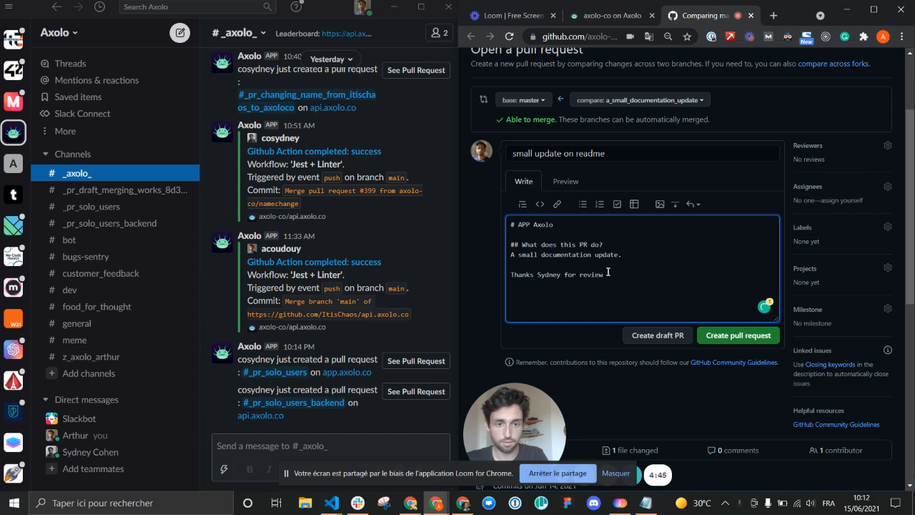
text(ing!)
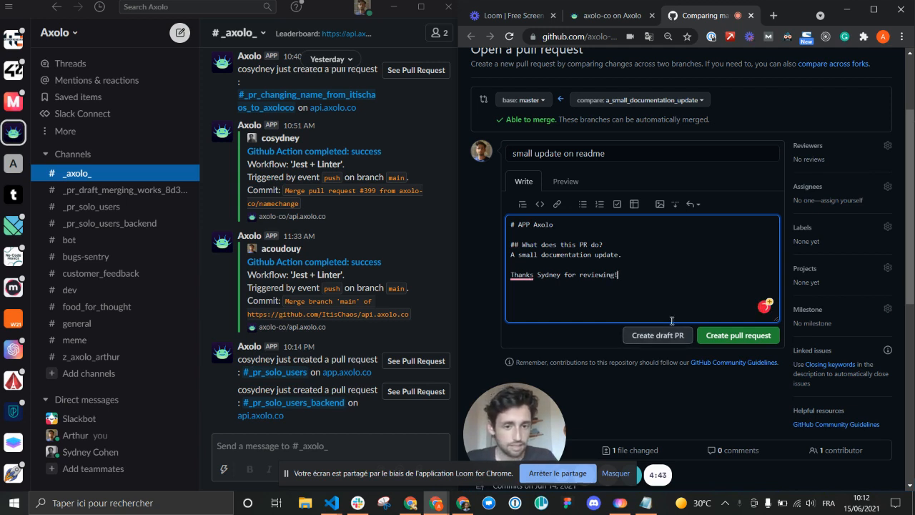
- Label the pull request documentation and retitle it 'small update on readme for today'
click(888, 226)
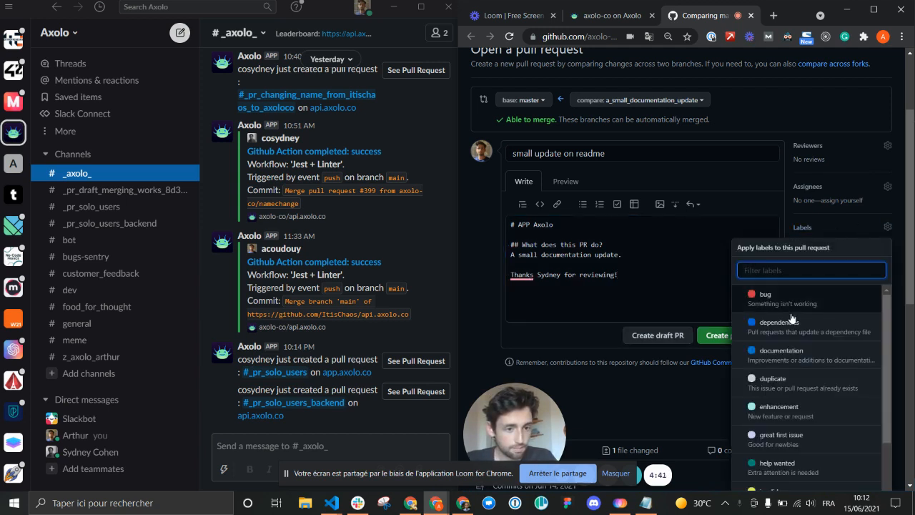
click(781, 350)
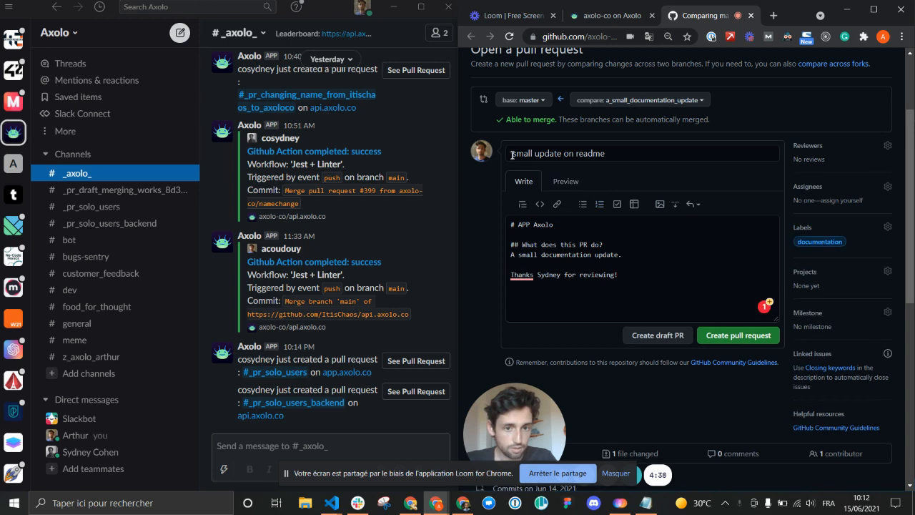
click(641, 153)
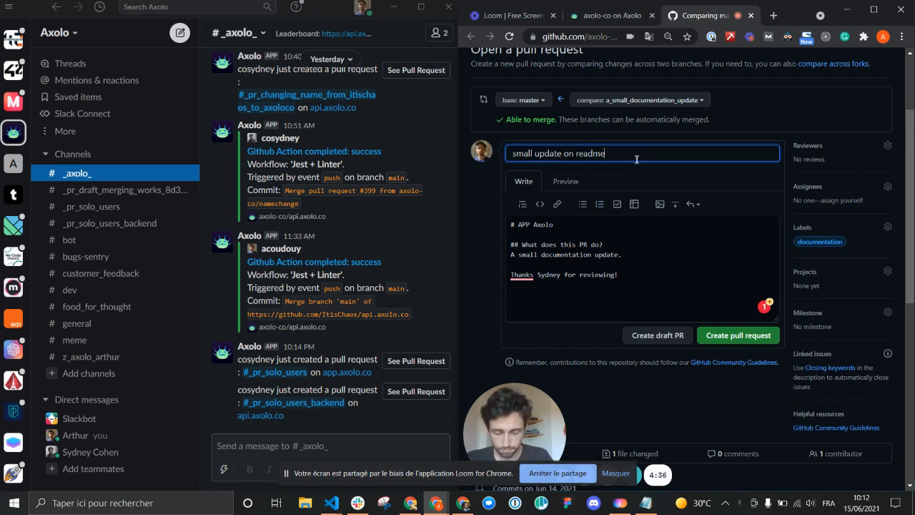
text(f)
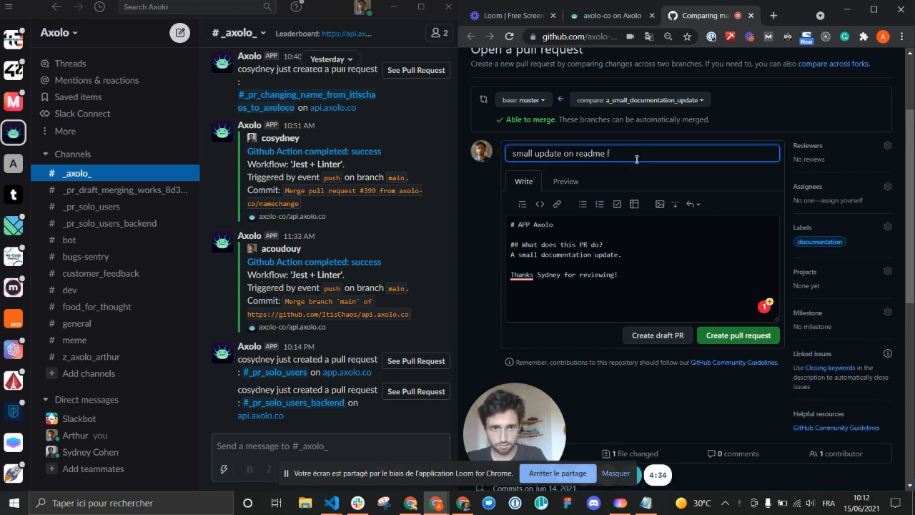
text(or today)
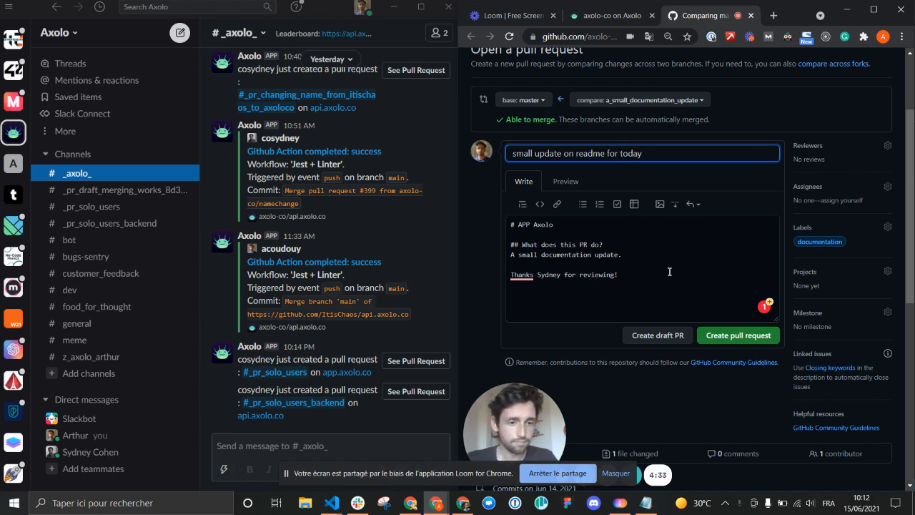
mouse_move(658, 335)
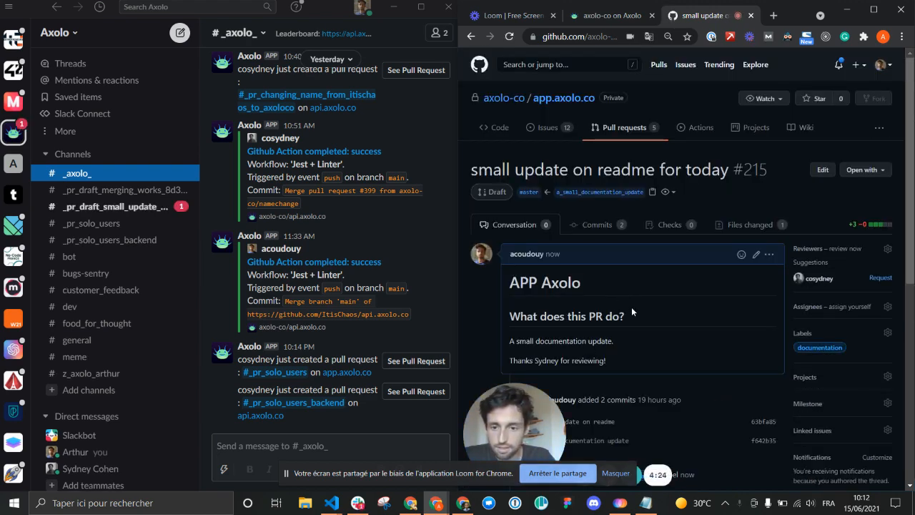
- View the #_pr_draft_small_update_on_readme_for_today channel and Axolo's announcement of the PR
scroll(down, 3)
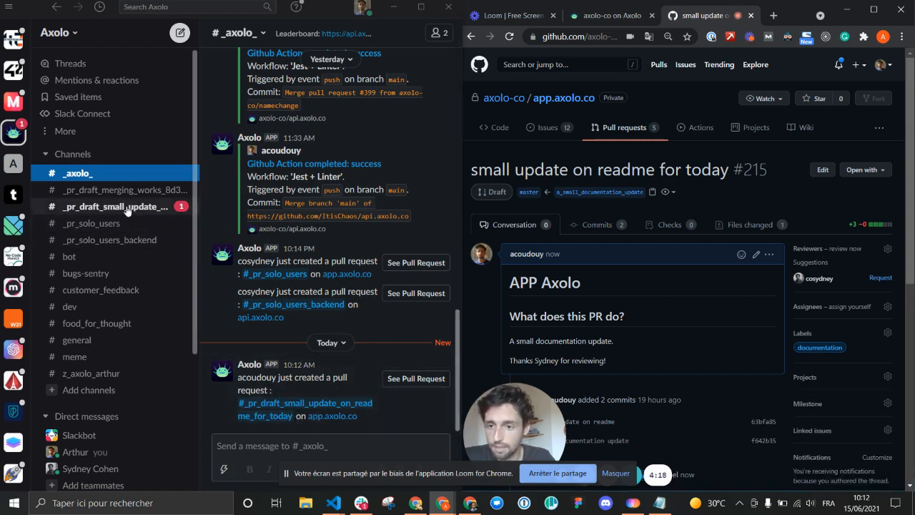
click(115, 206)
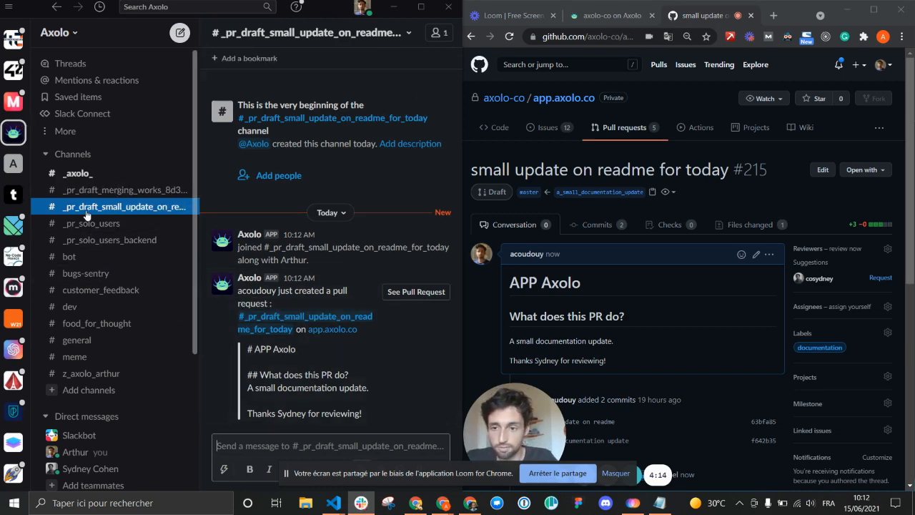
scroll(down, 3)
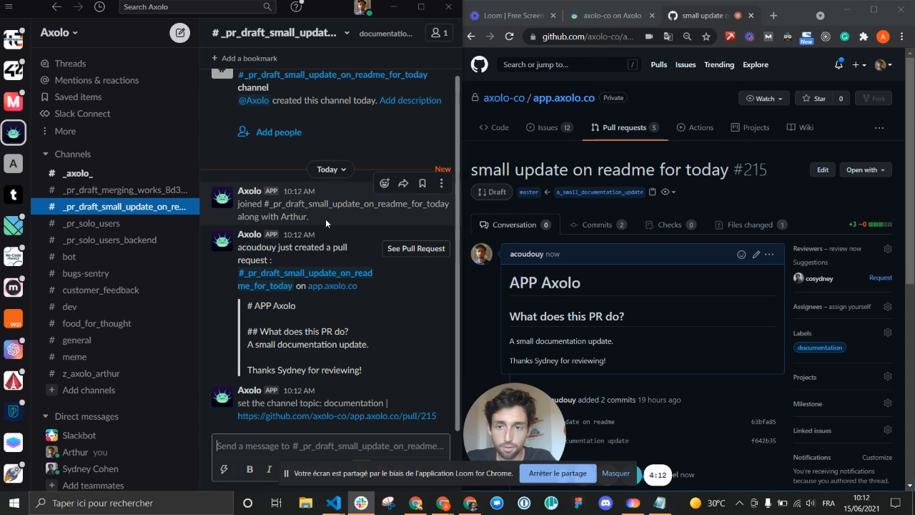
scroll(down, 3)
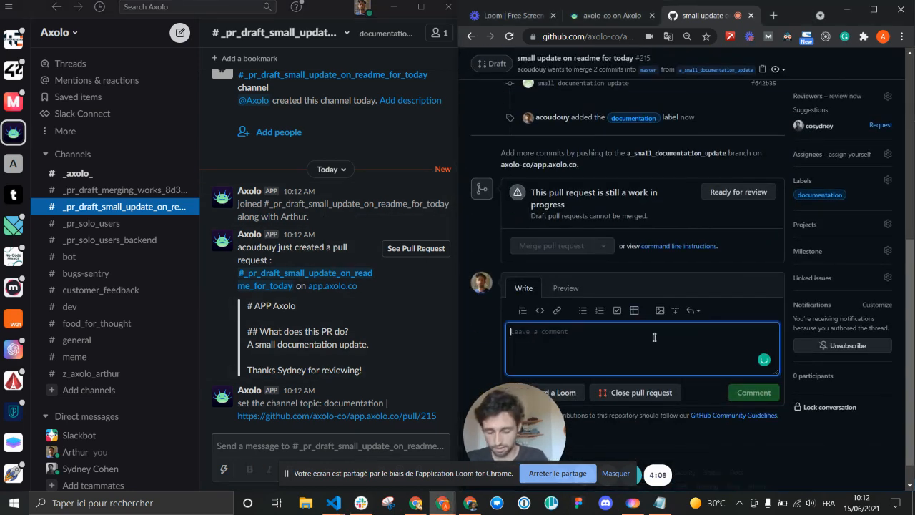
- Post 'It is a comment!' on pull request #215
text(It is a)
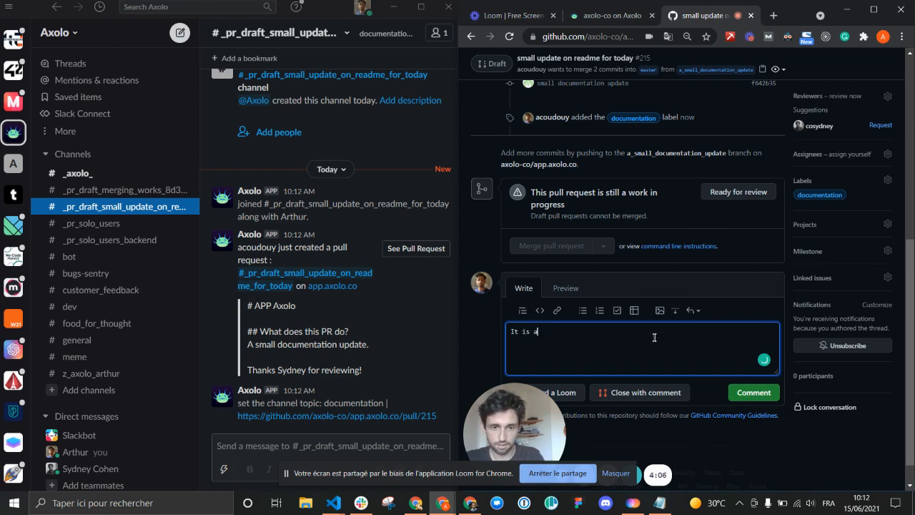
text(comment!)
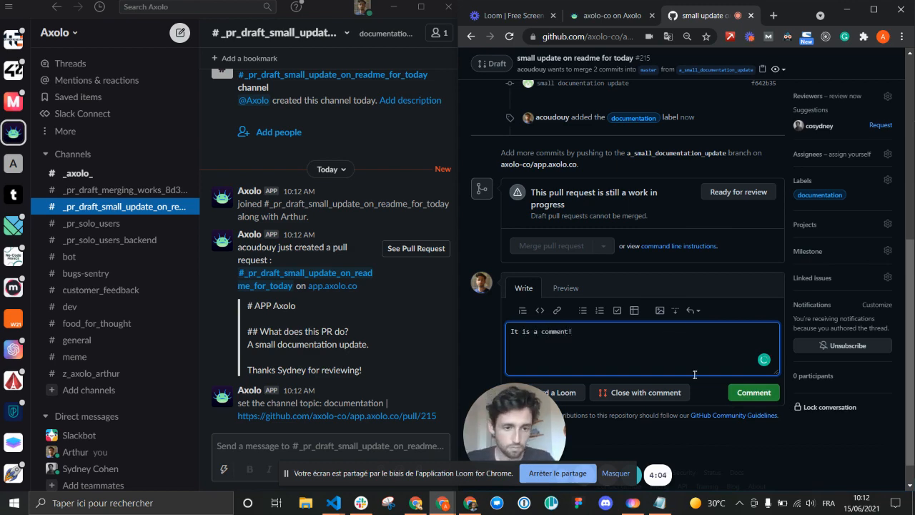
click(752, 392)
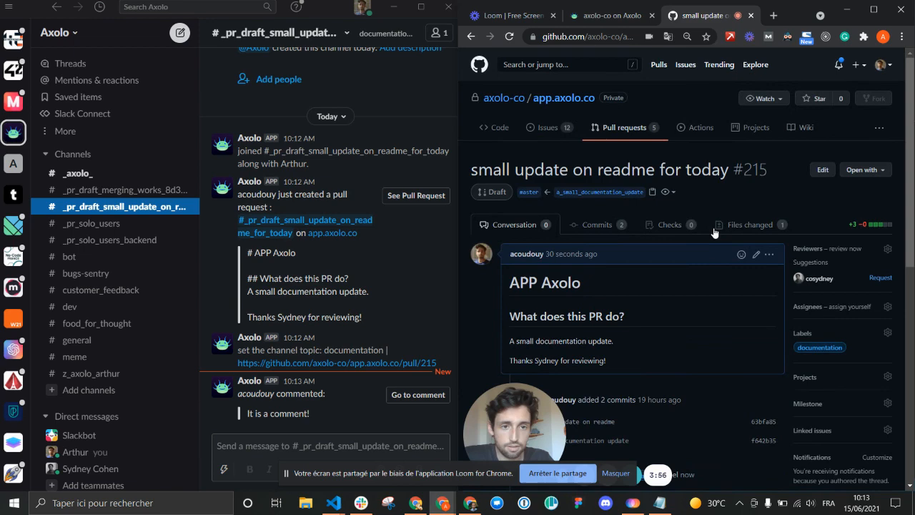
- Take pull request #215 out of draft with Ready for review and check the timeline
scroll(down, 3)
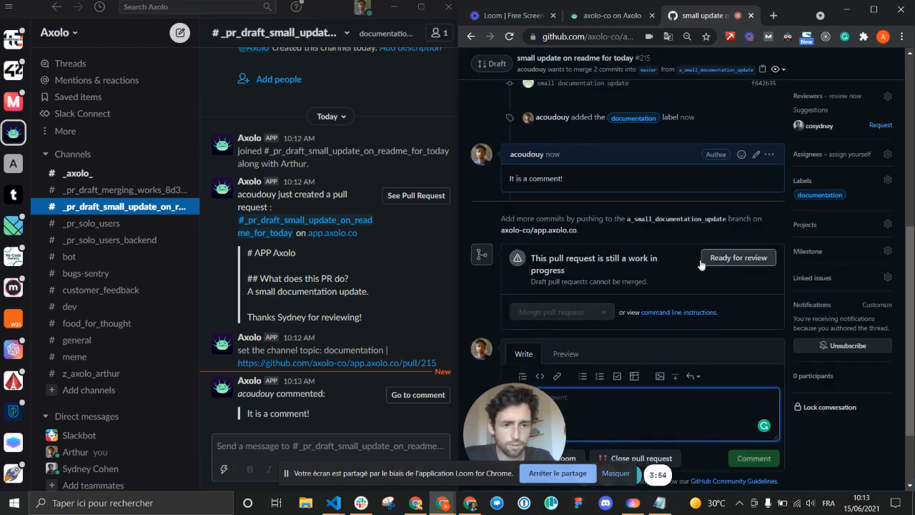
click(738, 258)
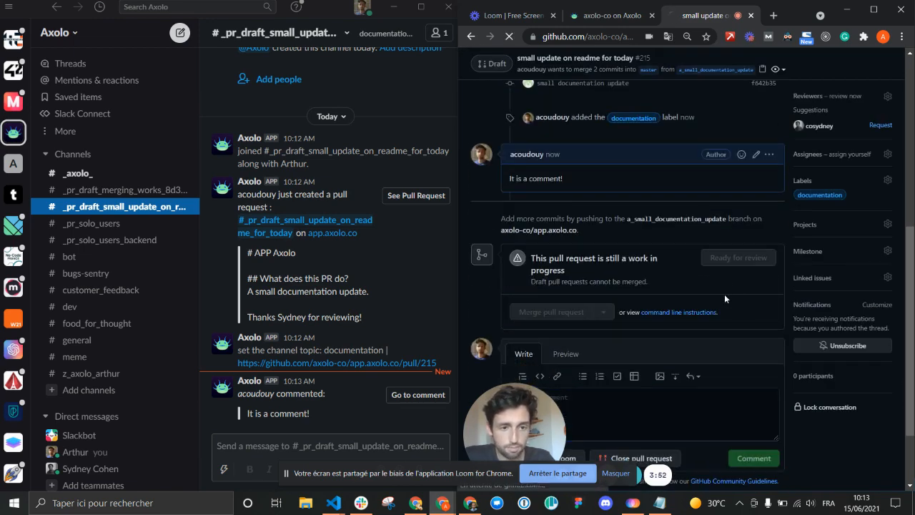
click(738, 257)
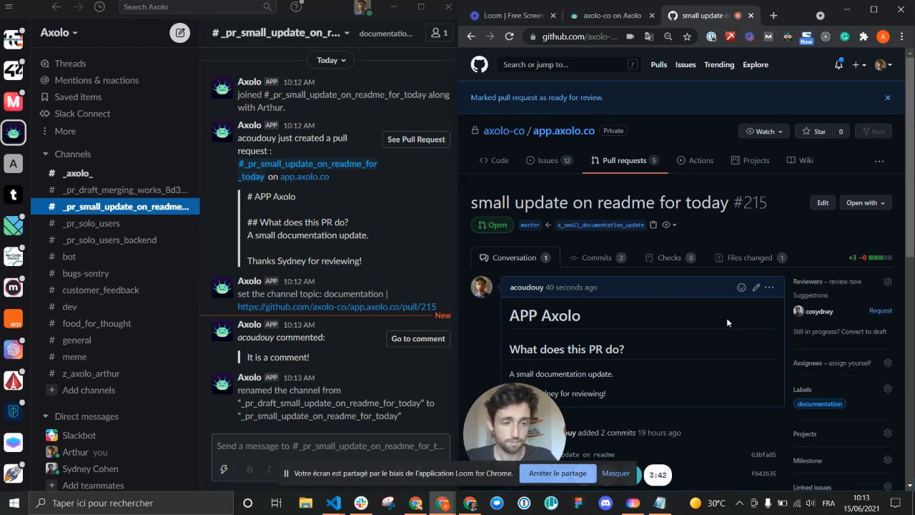
scroll(down, 3)
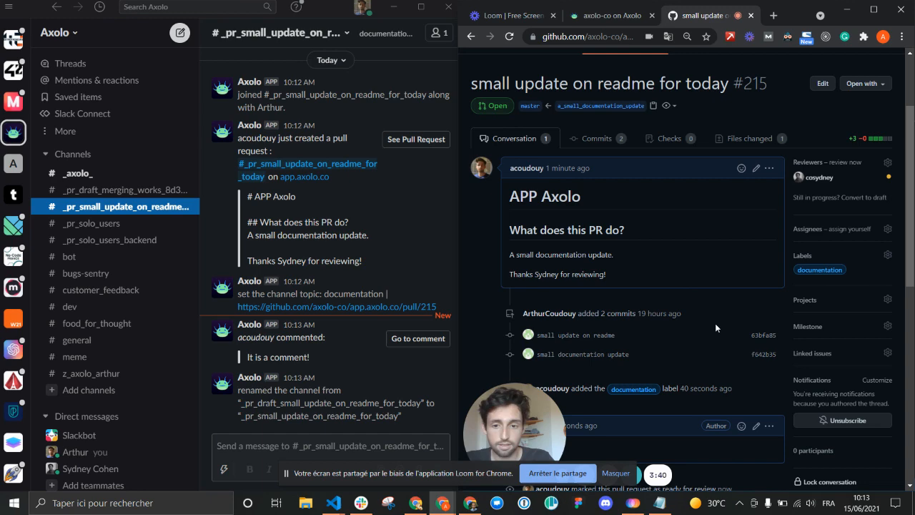
scroll(down, 3)
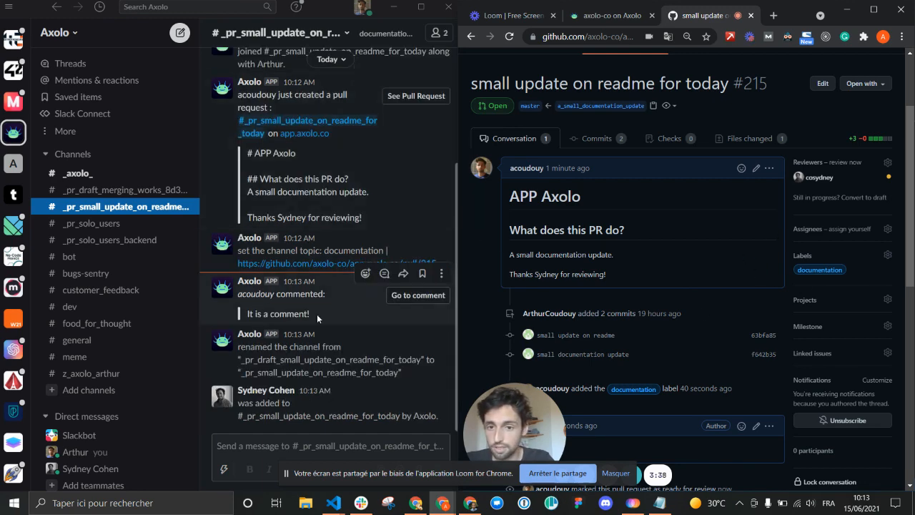
scroll(down, 3)
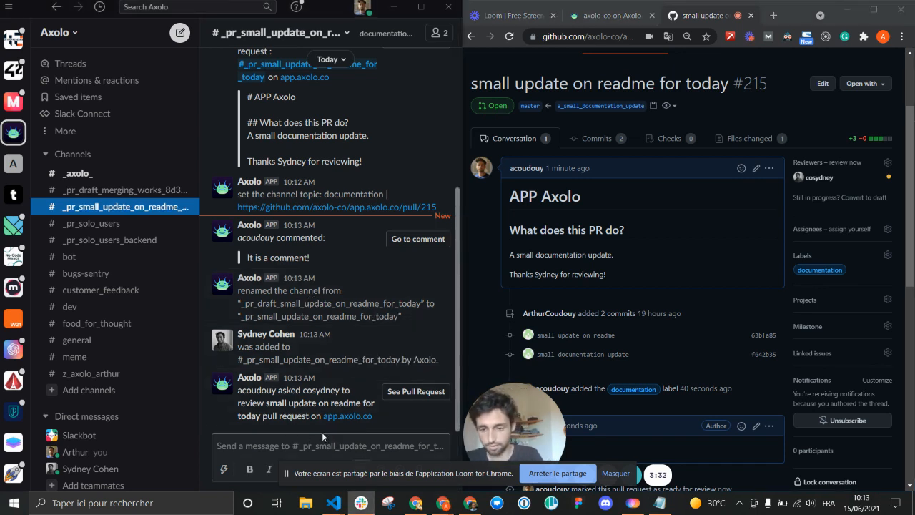
- Send 'Hey Sydney!' in the pull request's Slack channel
text(Hey Sydney)
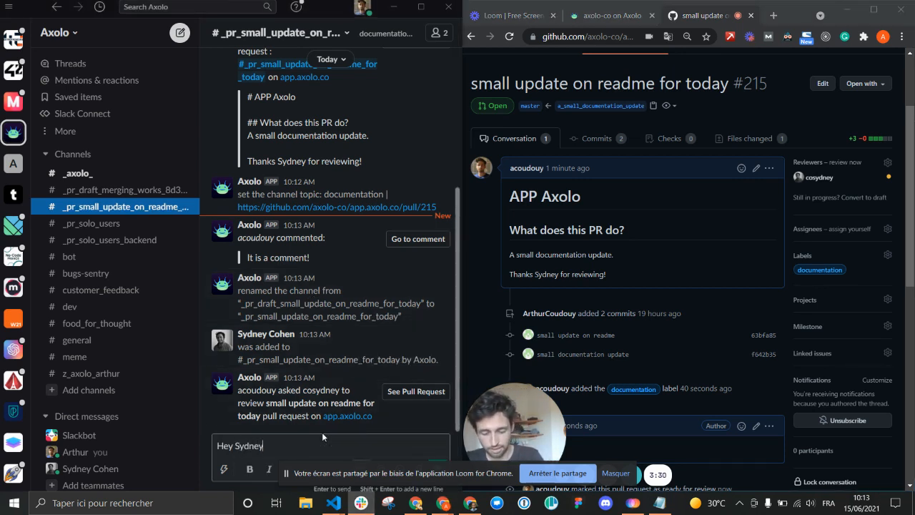
key(Return)
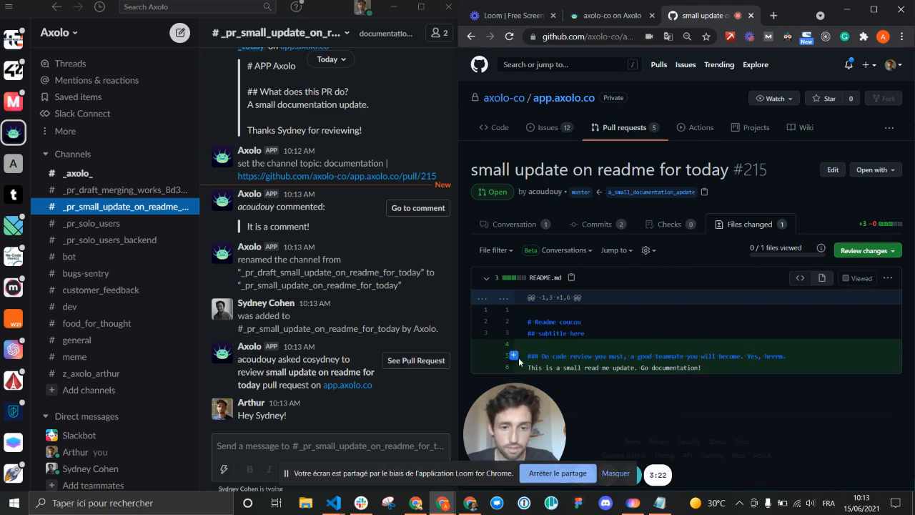
- Review #215 with inline README comment 'Oh nice one!' and summary 'All for LGTM!'
click(513, 356)
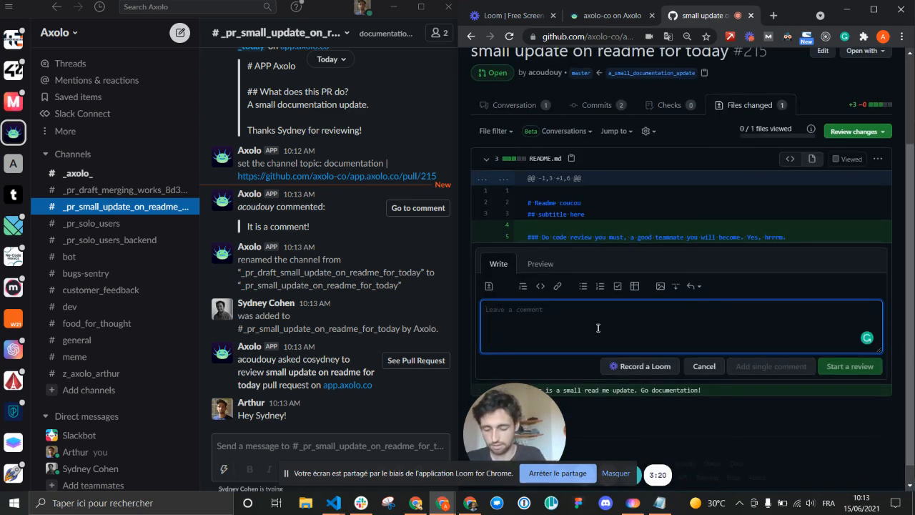
text(Oh nice one!)
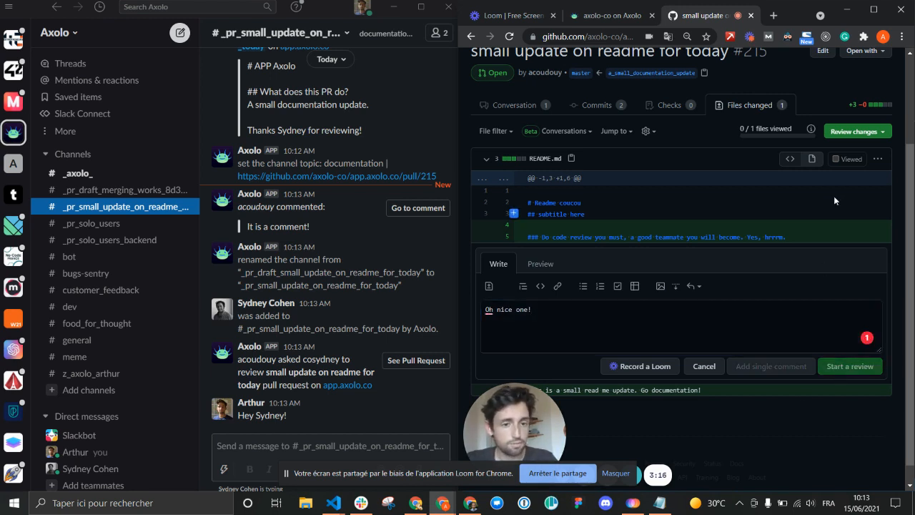
click(849, 366)
text(All for LGTM!)
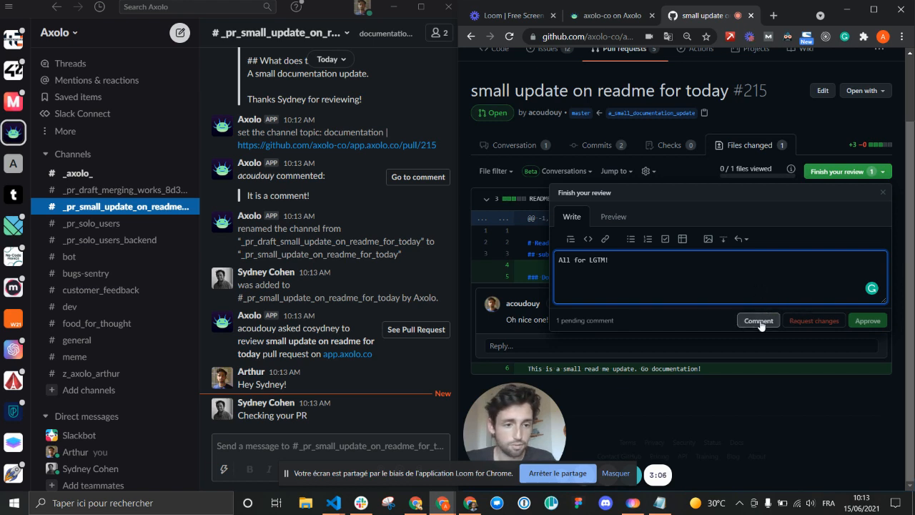
click(758, 320)
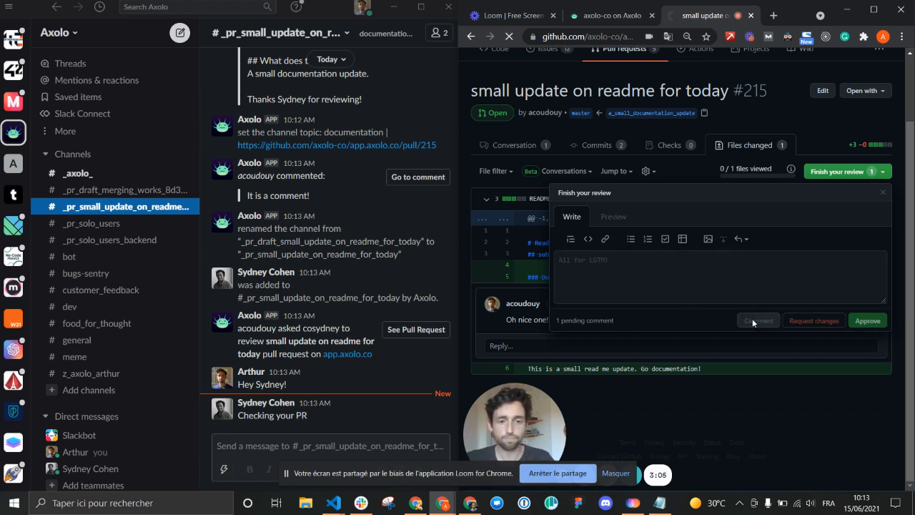
click(758, 320)
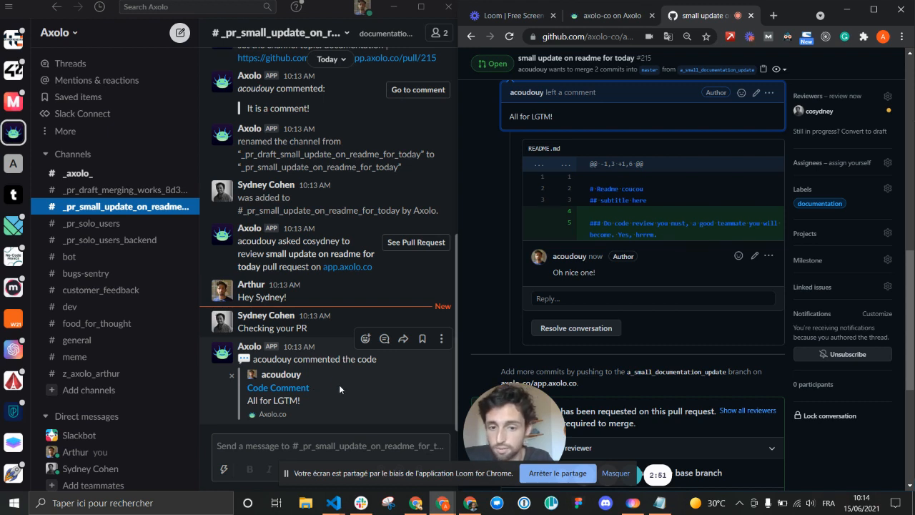
mouse_move(352, 415)
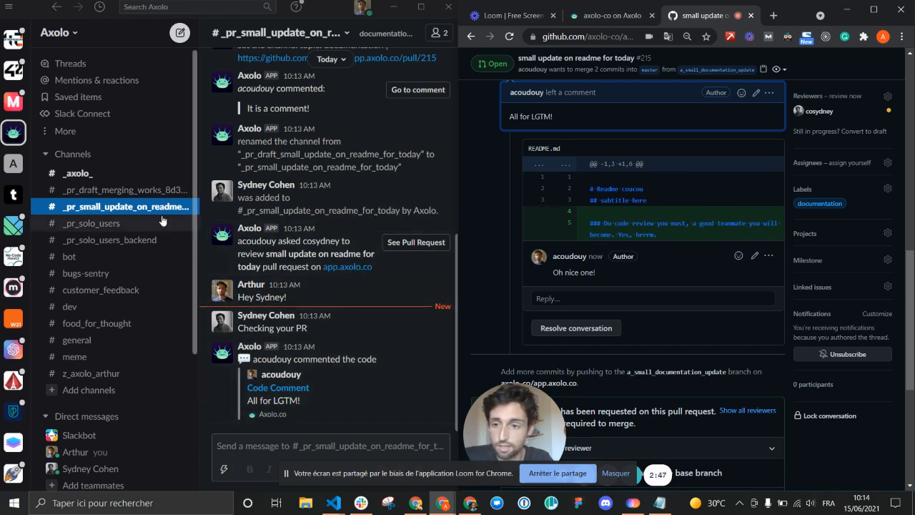
- Switch to the #_axolo_ channel, then bring up the Axolo web app home
click(77, 173)
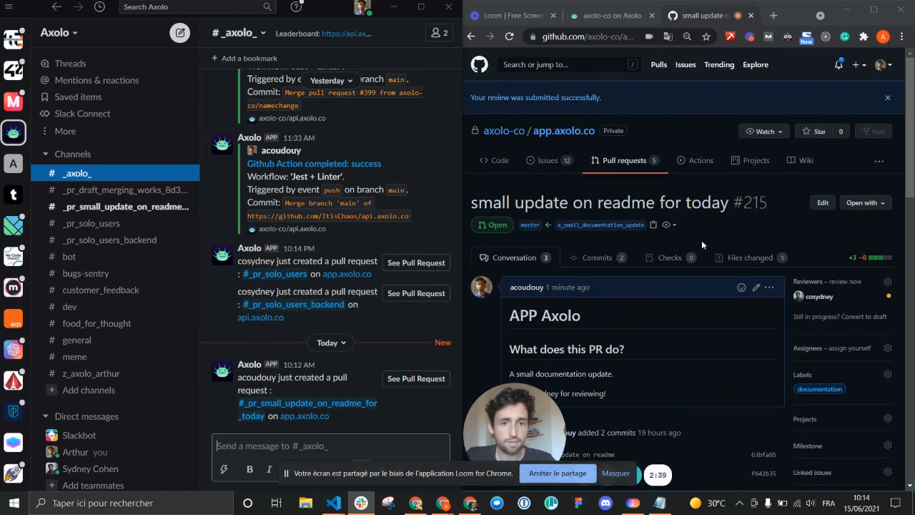
click(612, 15)
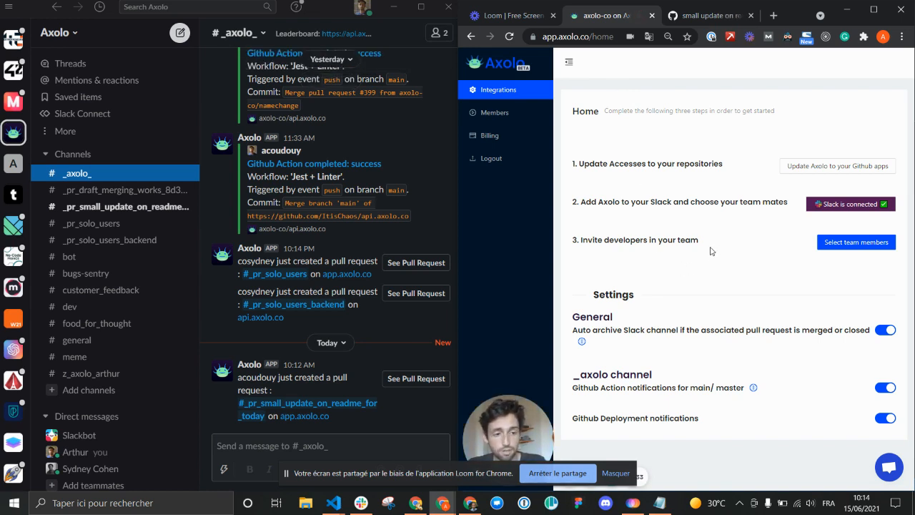
mouse_move(713, 243)
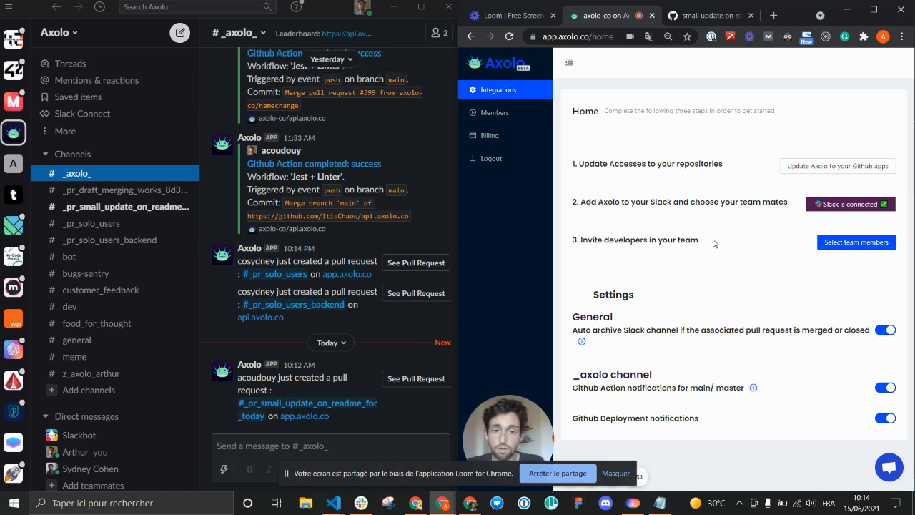
- Show the Axolo-Co Weekly Beta Analytics report of merged PRs and reviews
click(495, 112)
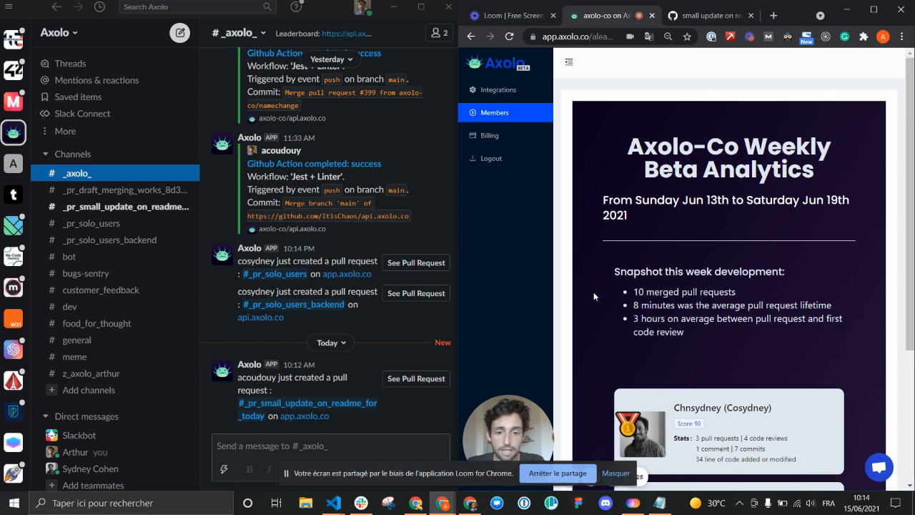
mouse_move(605, 292)
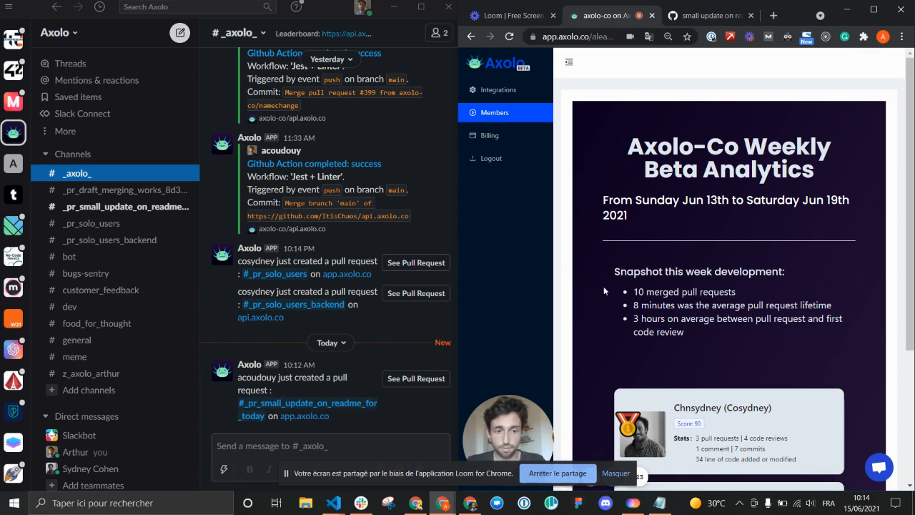
scroll(down, 3)
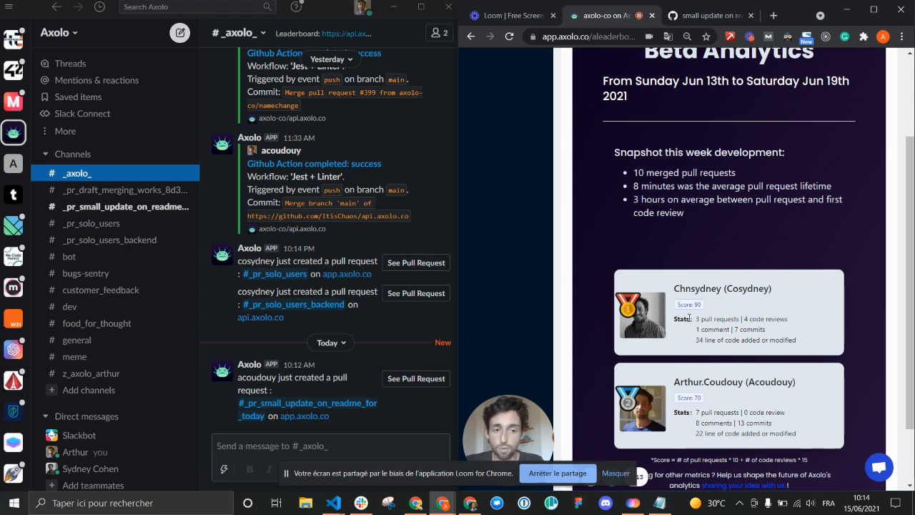
mouse_move(679, 227)
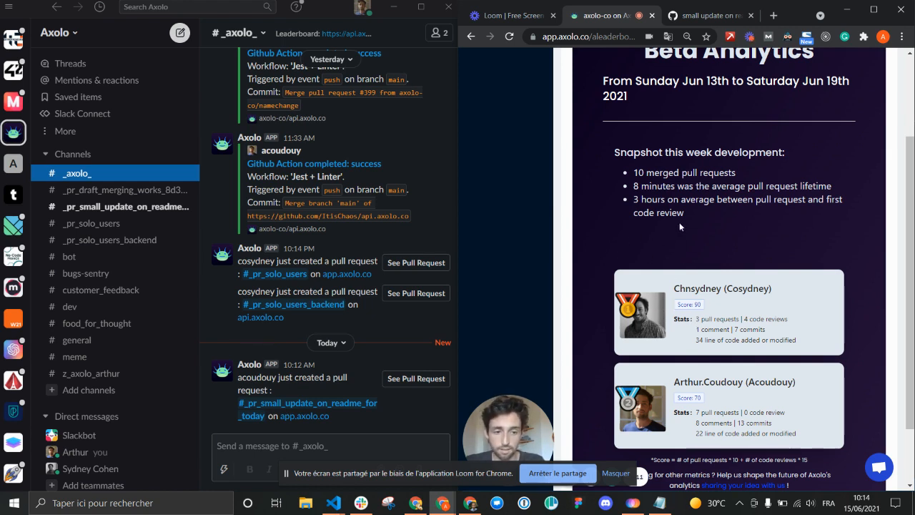
mouse_move(689, 224)
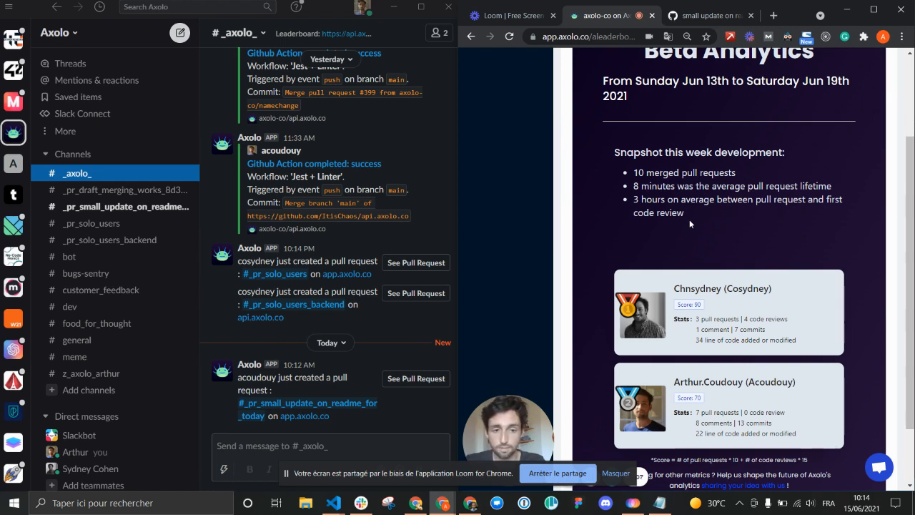
mouse_move(646, 230)
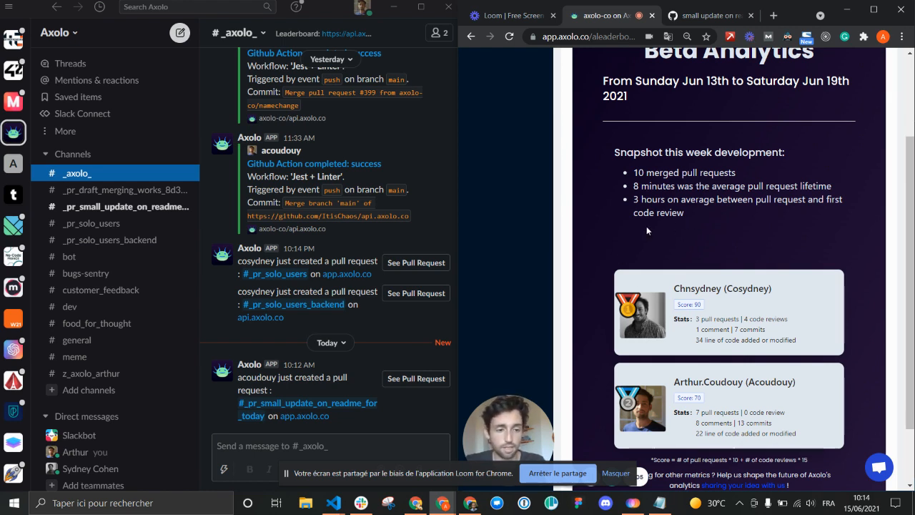